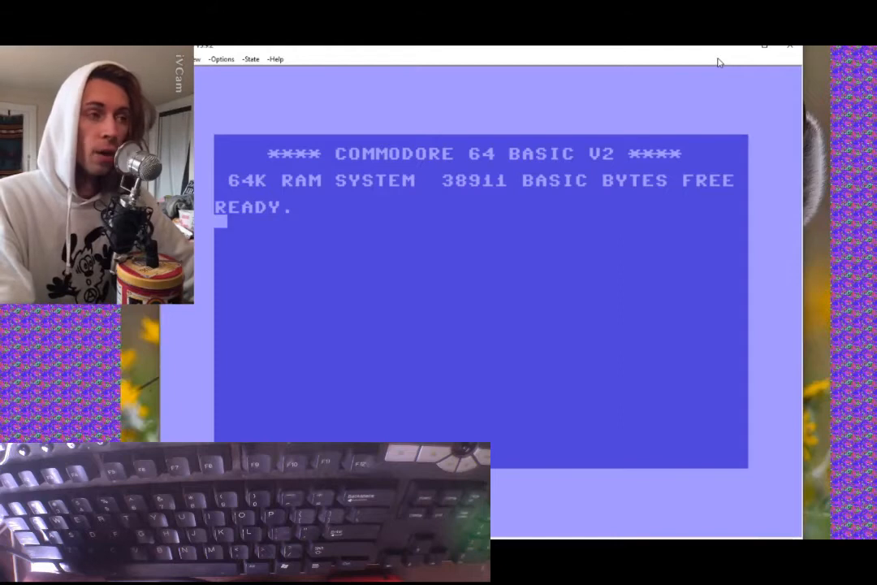
pyautogui.moveTo(688, 52)
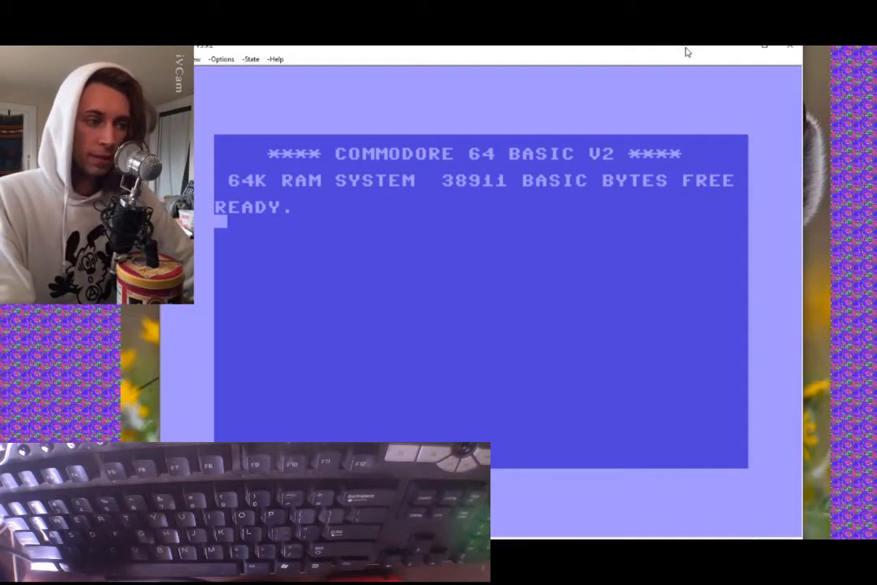
pyautogui.moveTo(682, 52)
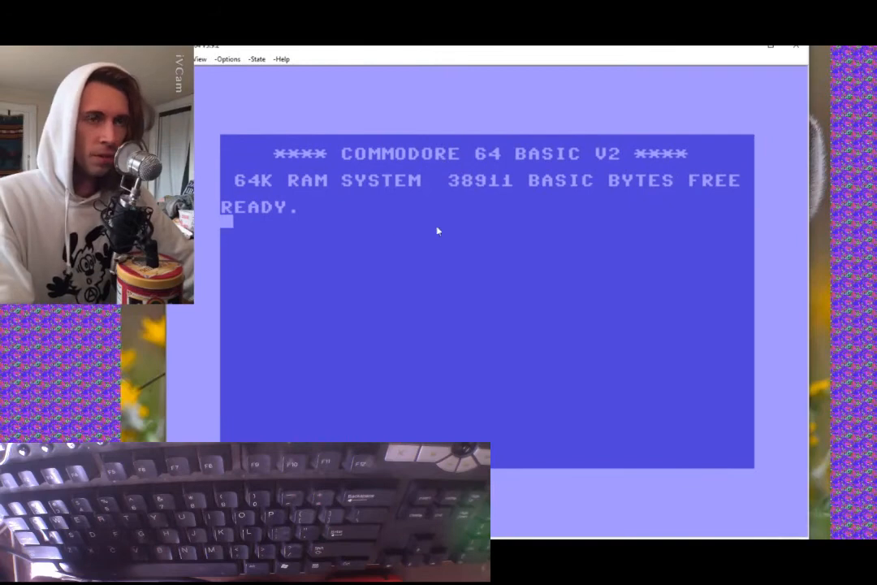
pyautogui.moveTo(375, 304)
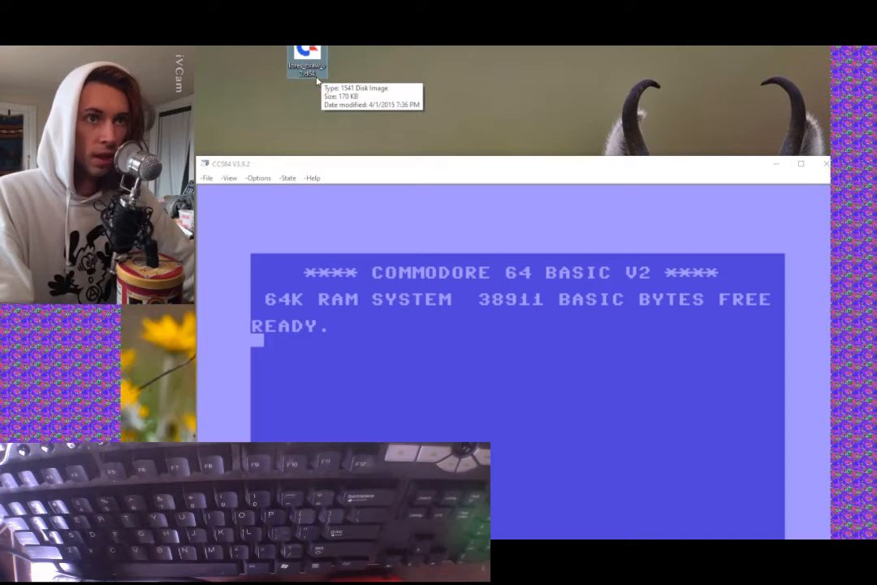
pyautogui.moveTo(279, 76)
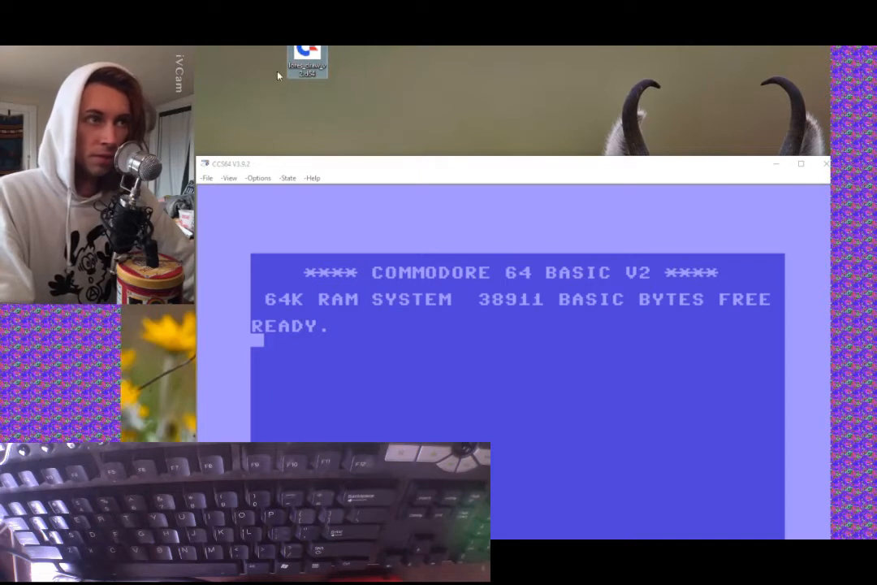
pyautogui.moveTo(346, 133)
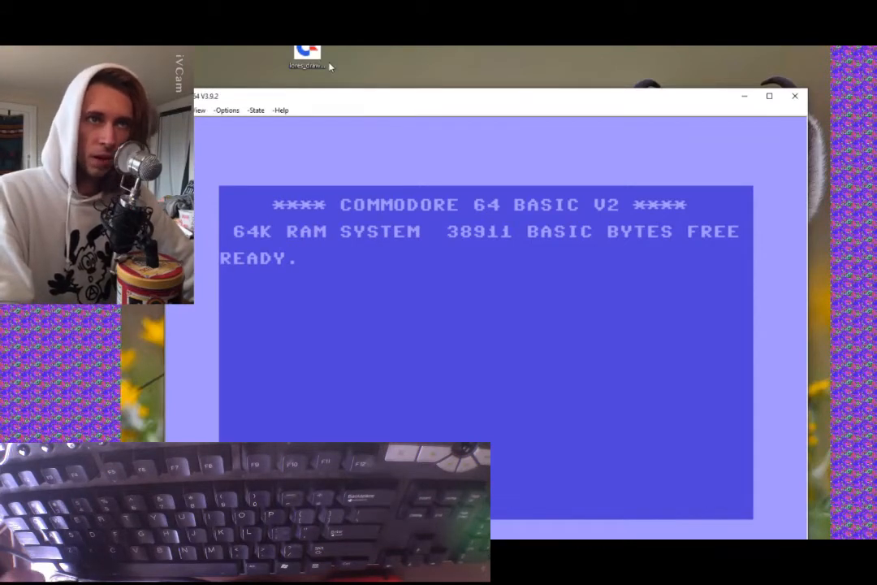
# Step: Autostart lores_draw_v2.d64 in CCS64, dismiss the not-responding warning and reposition the emulator window
pyautogui.rightClick(307, 55)
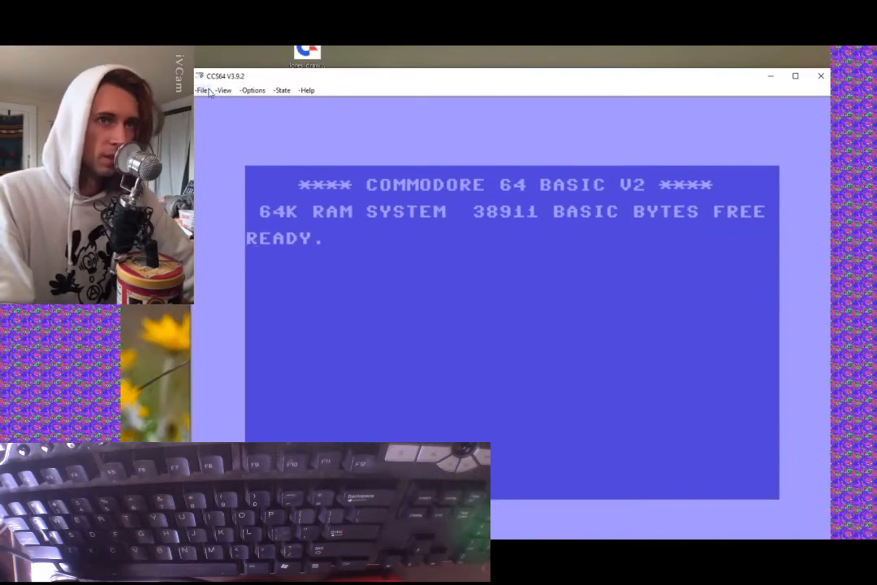
pyautogui.moveTo(822, 77)
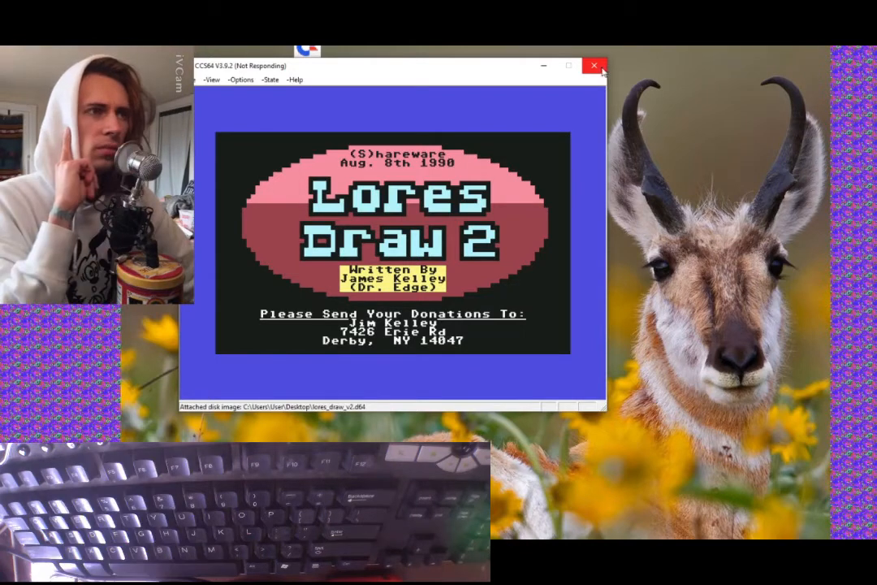
pyautogui.click(595, 65)
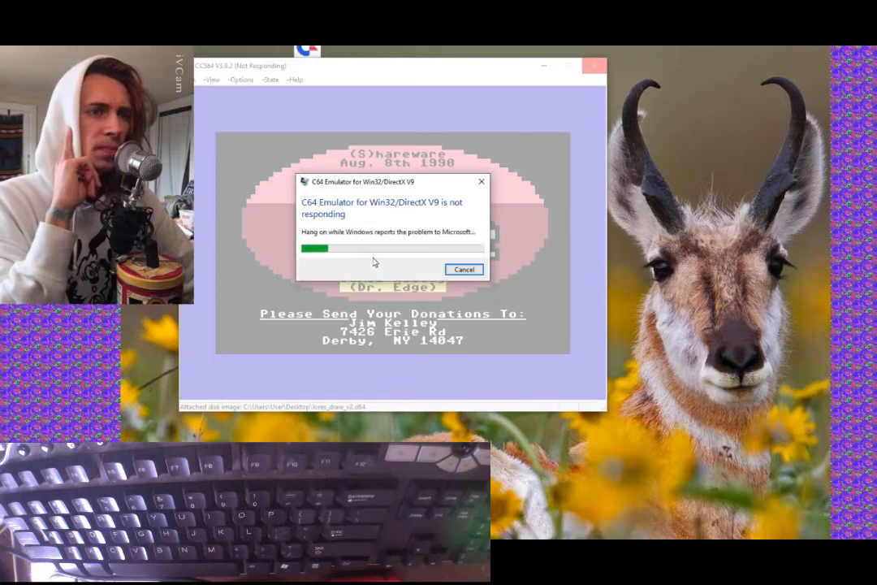
pyautogui.click(464, 270)
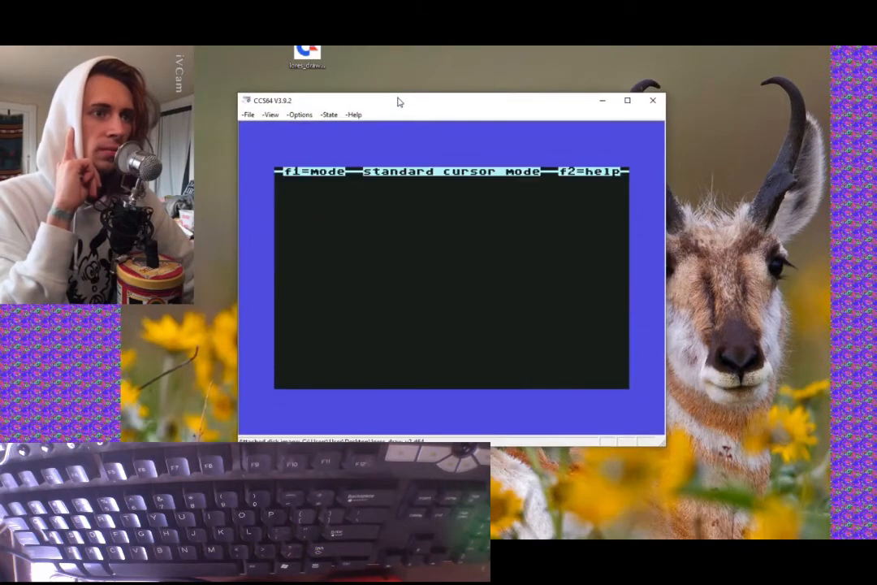
pyautogui.moveTo(399, 100); pyautogui.dragTo(421, 91)
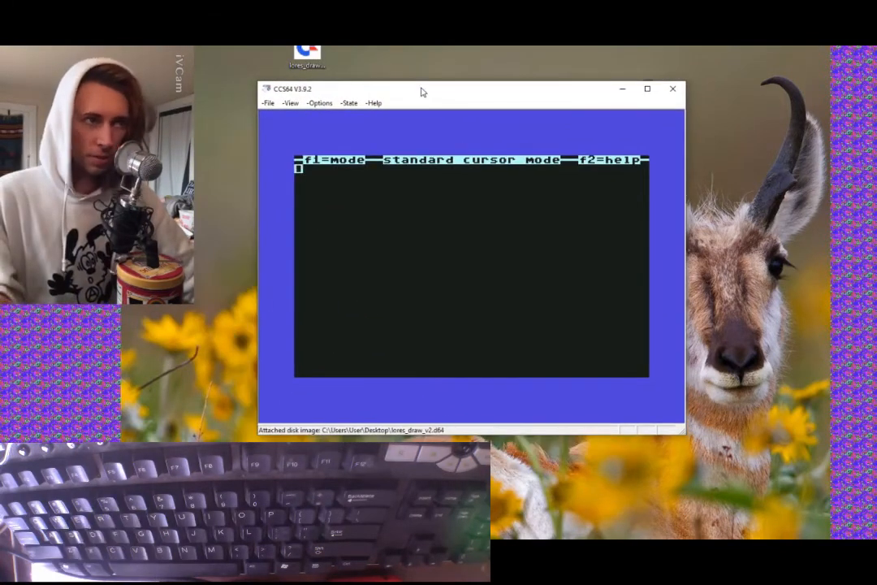
pyautogui.press('f2')
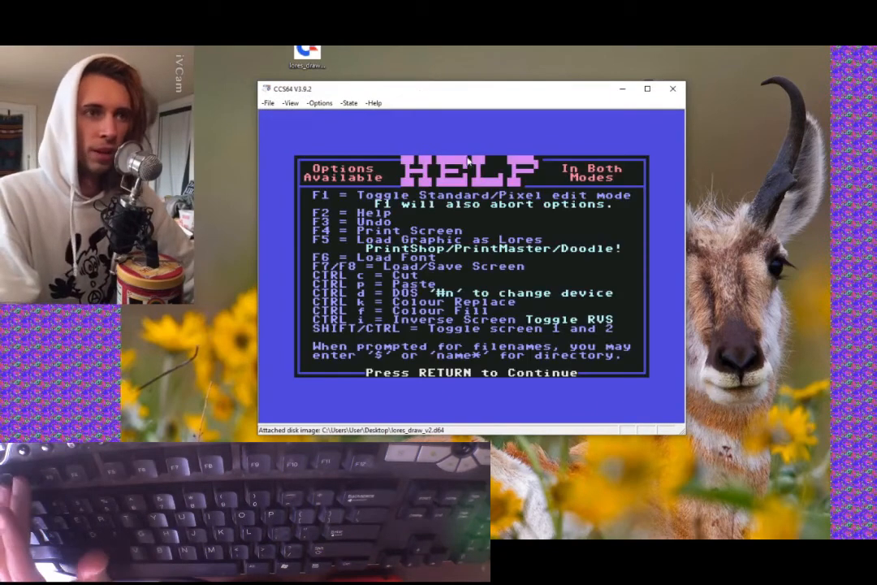
pyautogui.moveTo(501, 276)
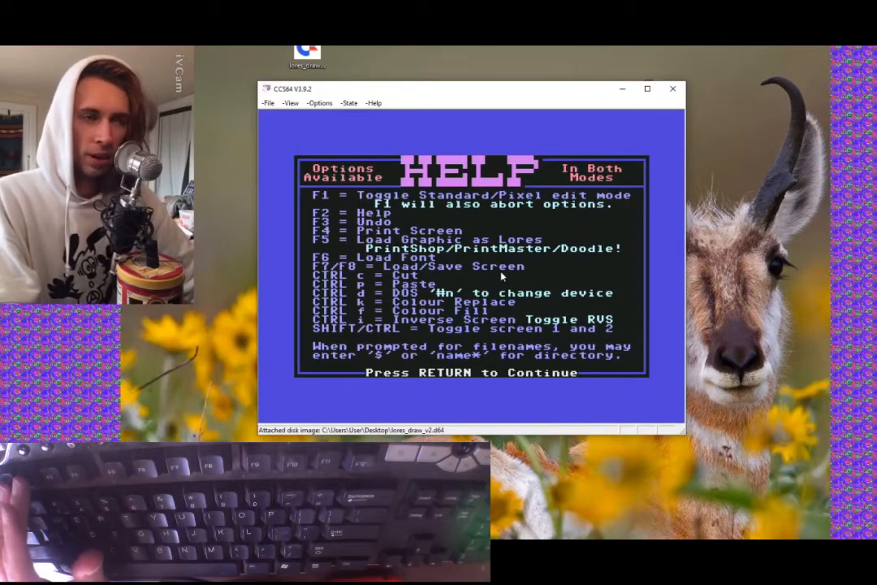
pyautogui.press('Return')
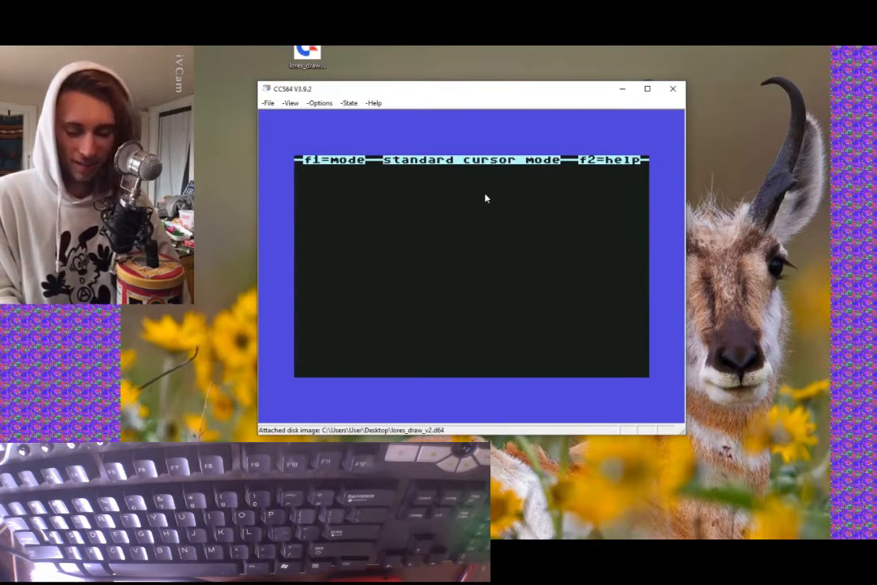
# Step: Fill a few rows with random letters: asdfg, dfsdfAS and XDASXD
pyautogui.write('asd')
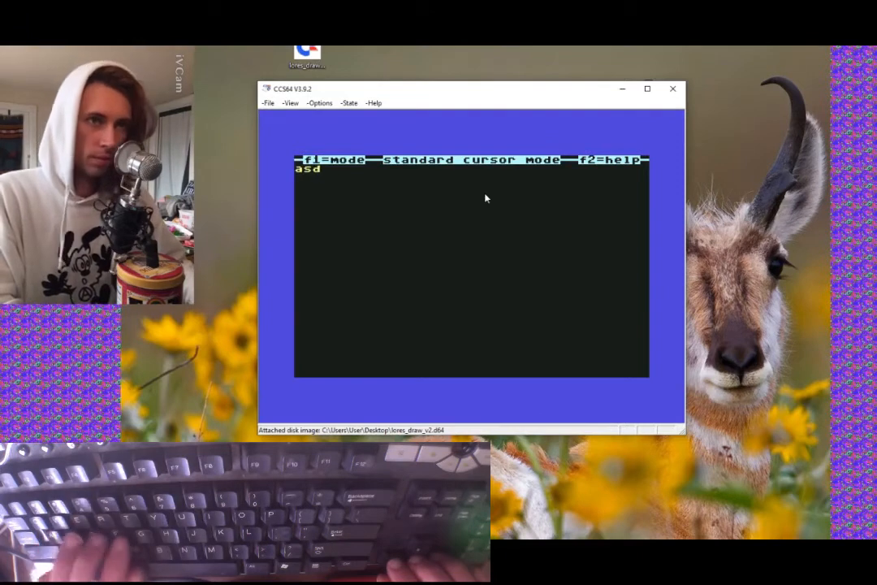
pyautogui.write('fg')
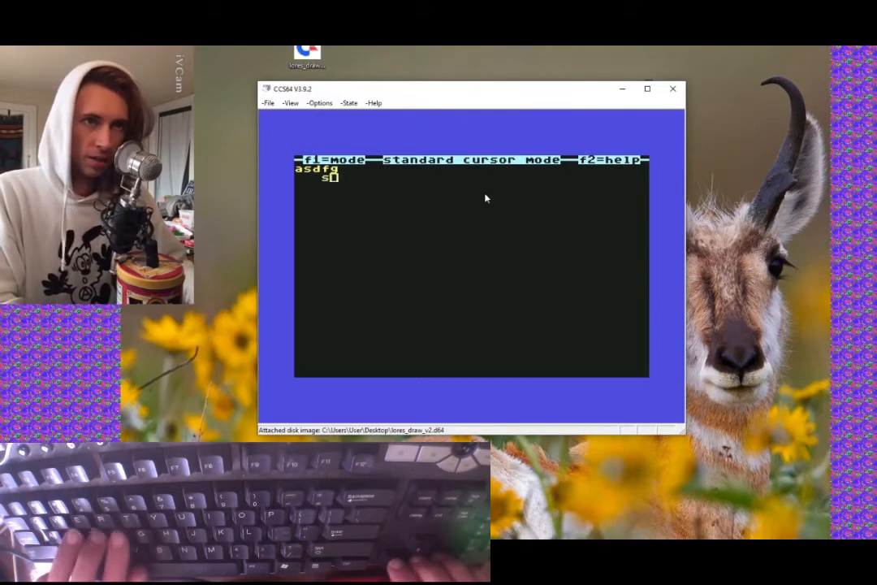
pyautogui.write('dfsdfAS')
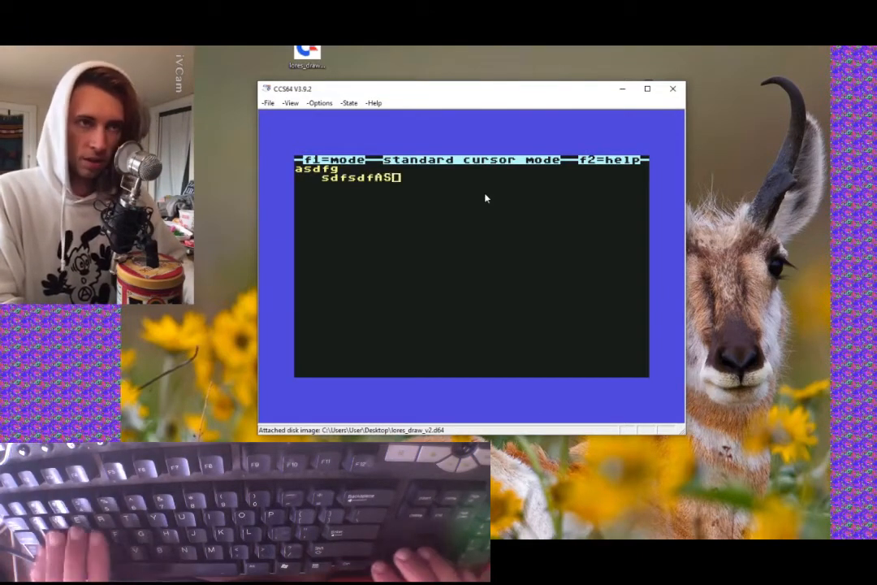
pyautogui.write('XDASXD')
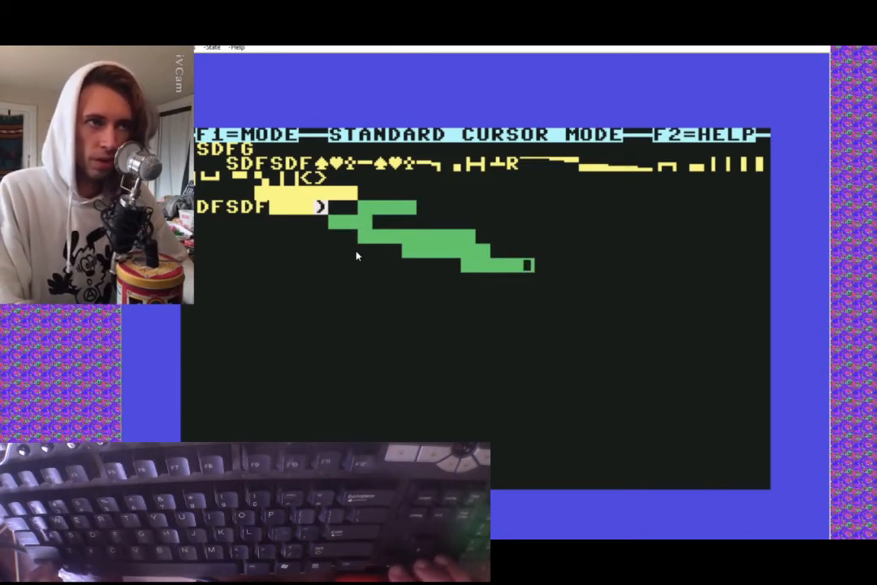
# Step: Undo the yellow and green blocks, draw a thin green line in pixel mode, then show the command help
pyautogui.press('f2')
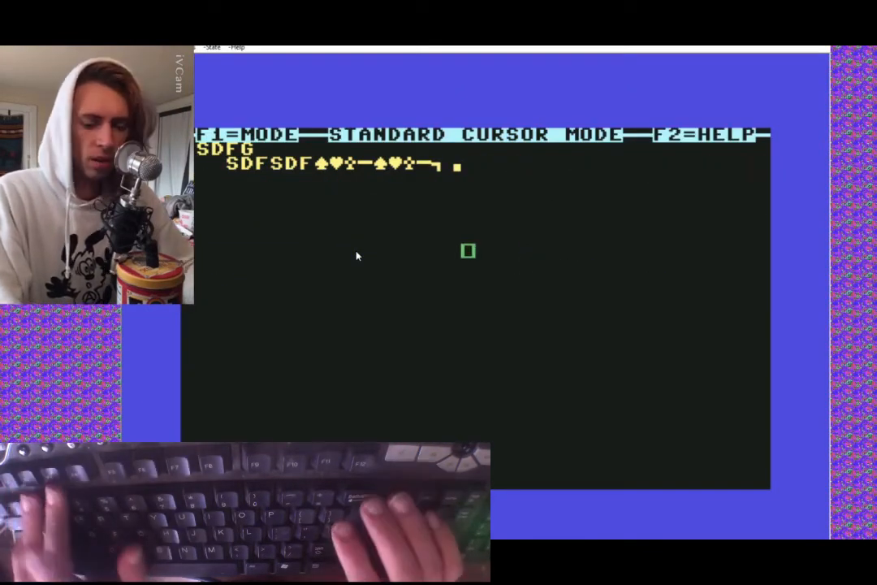
pyautogui.press('f1')
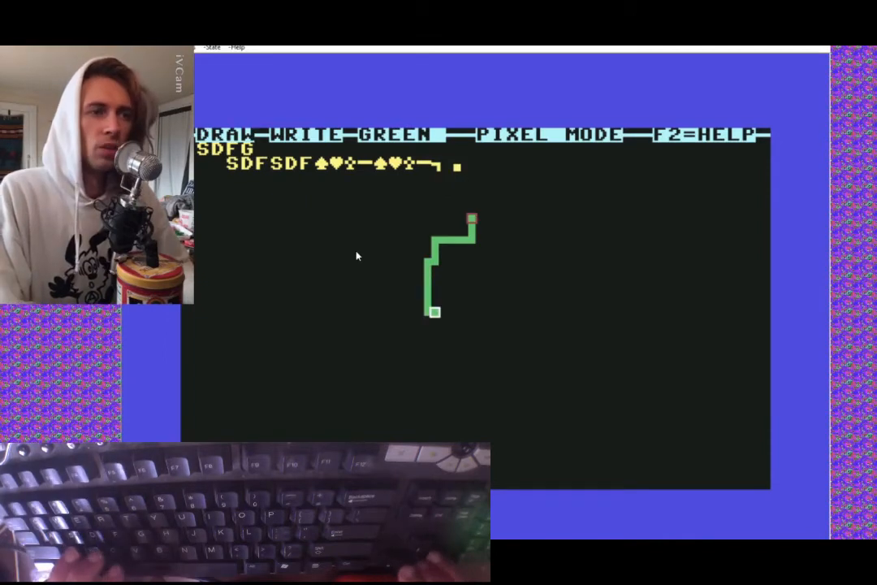
pyautogui.press('f2')
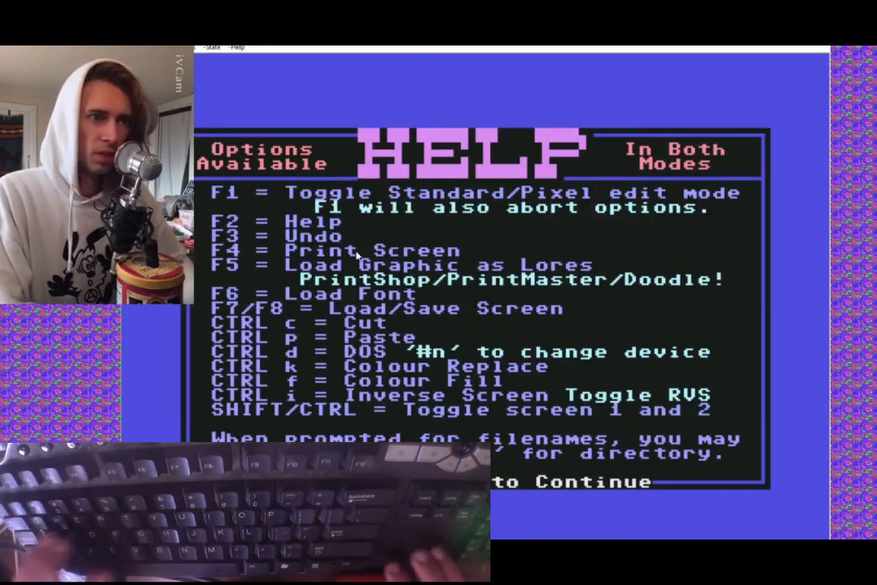
# Step: Leave the help screen and return to the drawing canvas
pyautogui.press('f1')
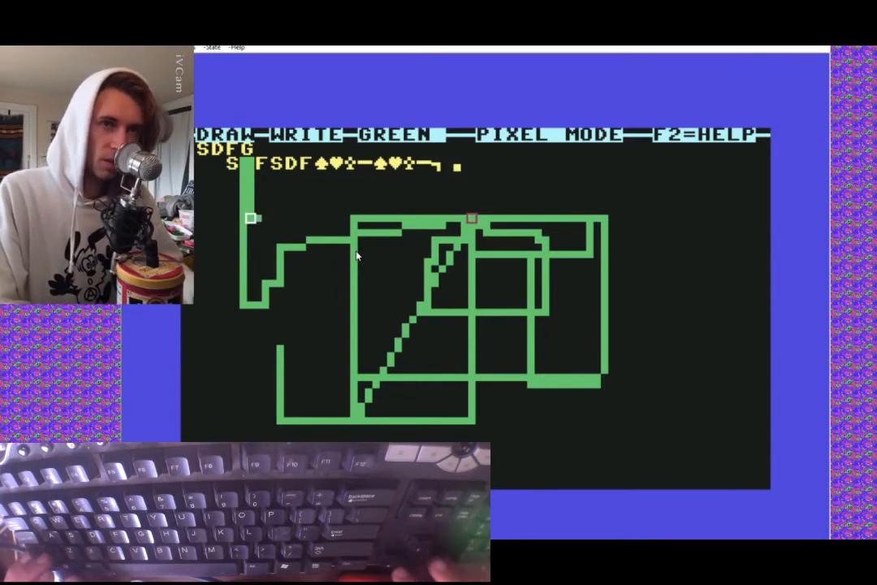
# Step: Return from pixel mode to standard cursor mode, keeping the green line web
pyautogui.press('f2')
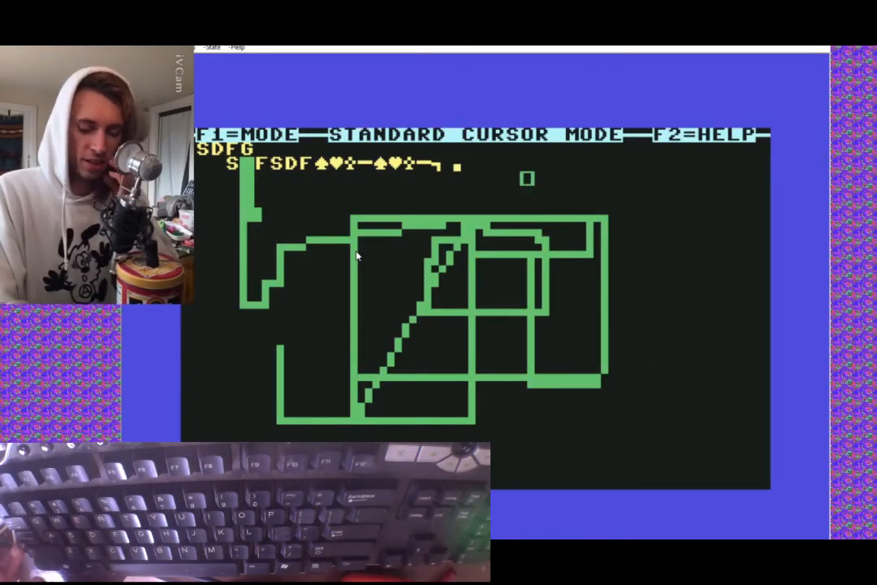
# Step: Enter the row 12QERTTYTY1234509 above the drawing and start a line of !"#$%& symbols
pyautogui.write('12')
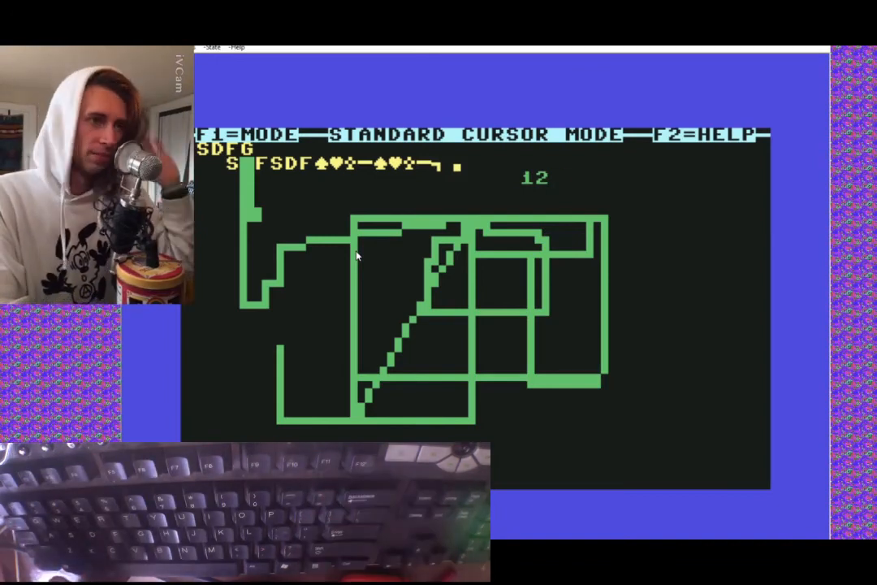
pyautogui.write('0')
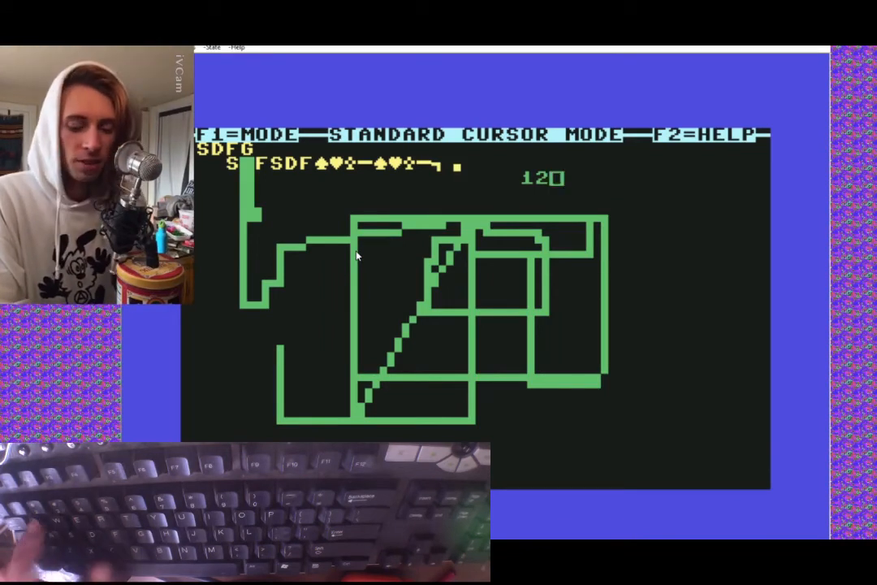
pyautogui.write('QERTTYTY1234509')
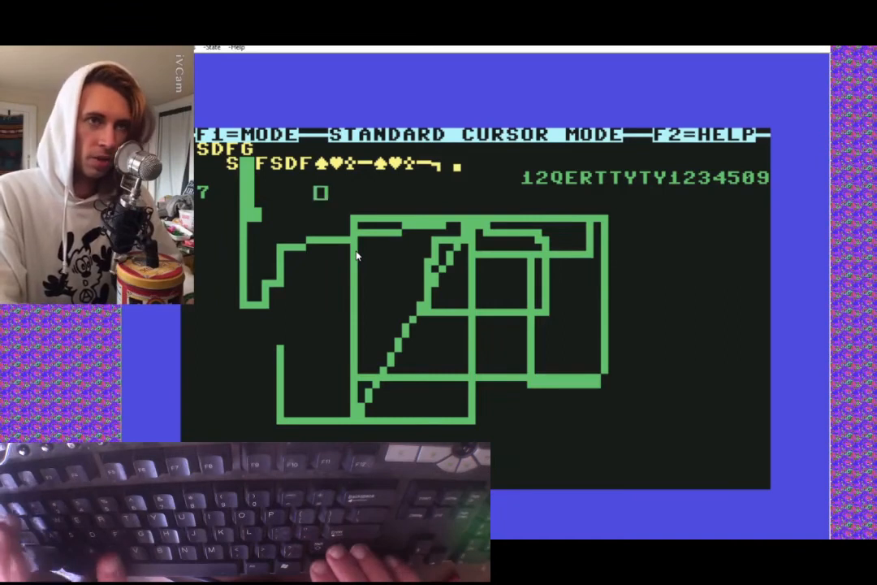
pyautogui.write('!"#$%&')
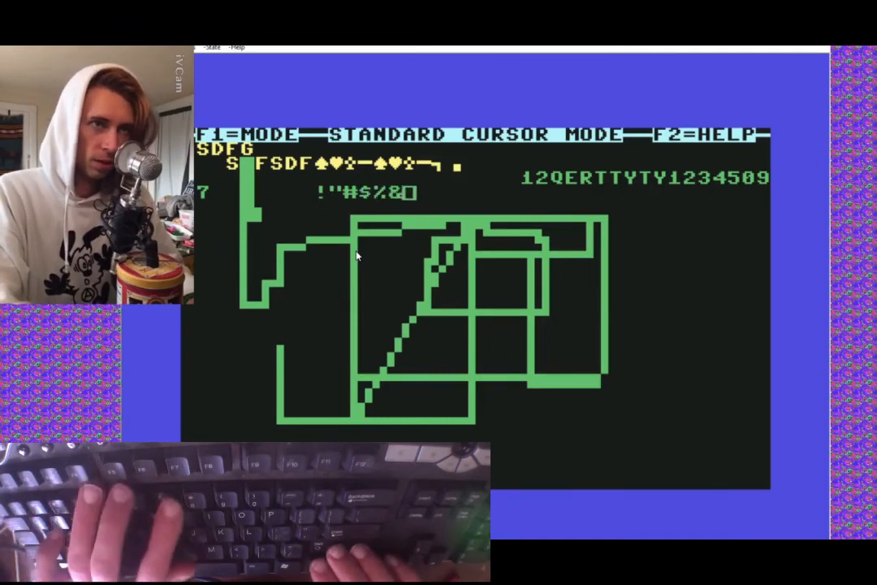
# Step: Continue the punctuation line with '()0+ beside the digits
pyautogui.write("'()0+")
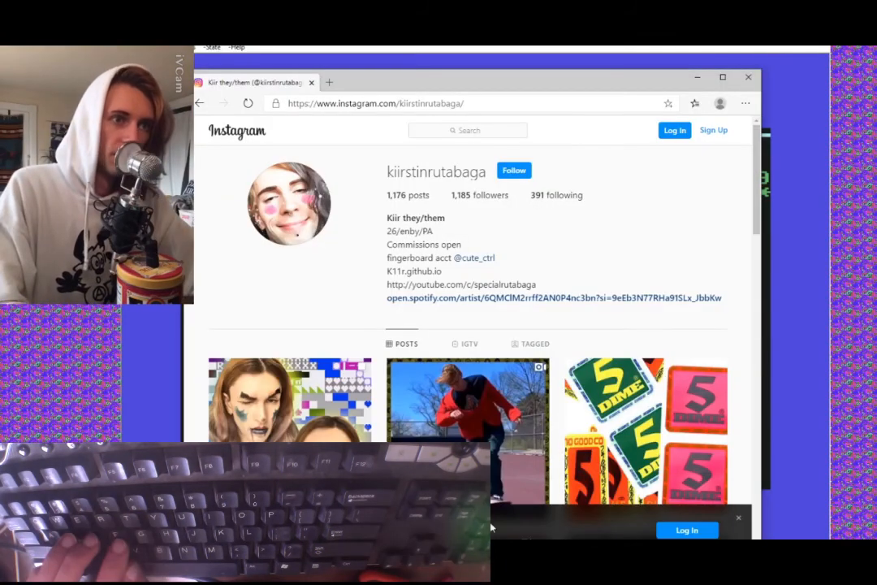
# Step: View the Instagram post with the two painted face portraits over PETSCII blocks
pyautogui.click(290, 399)
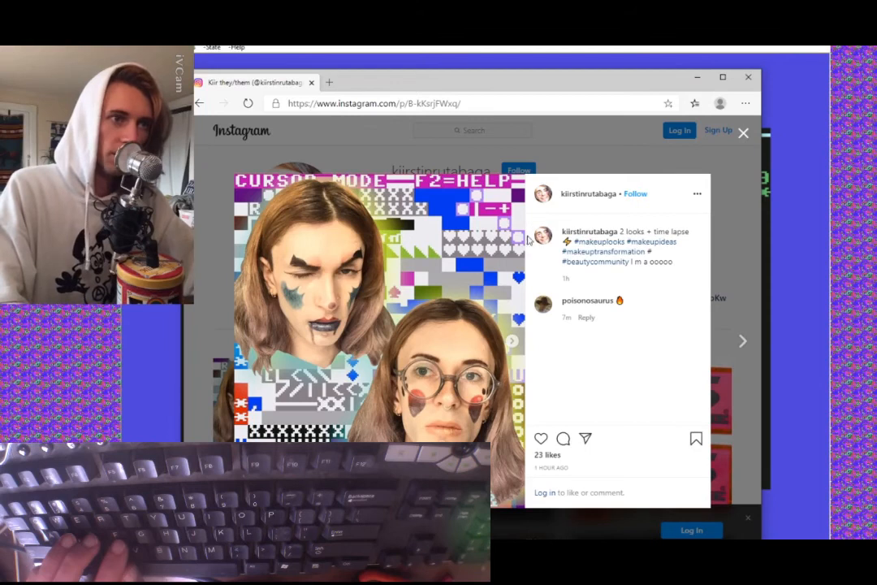
pyautogui.moveTo(529, 240)
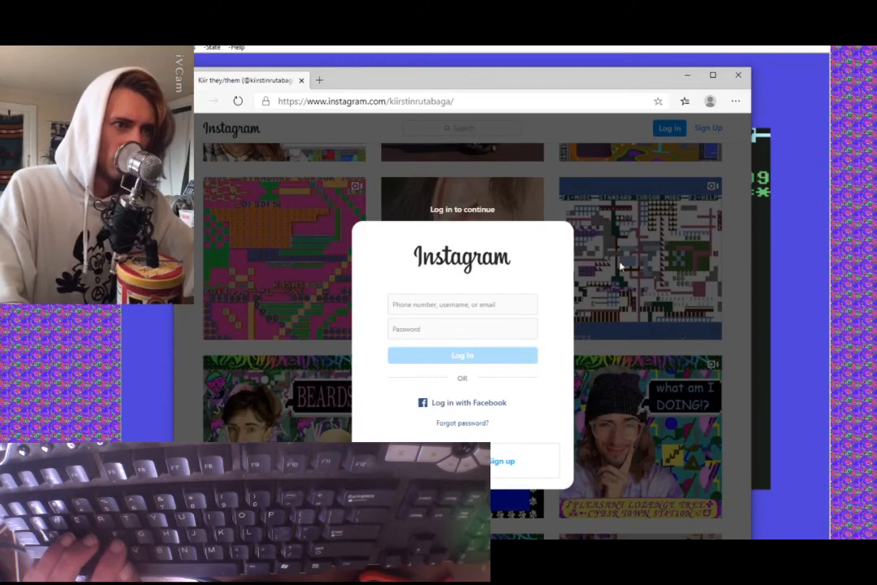
pyautogui.moveTo(674, 231)
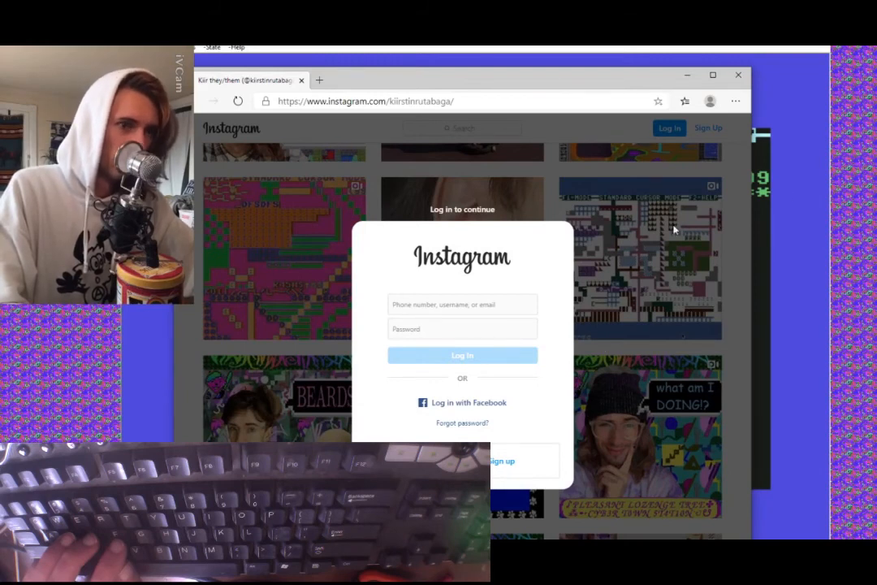
pyautogui.moveTo(555, 192)
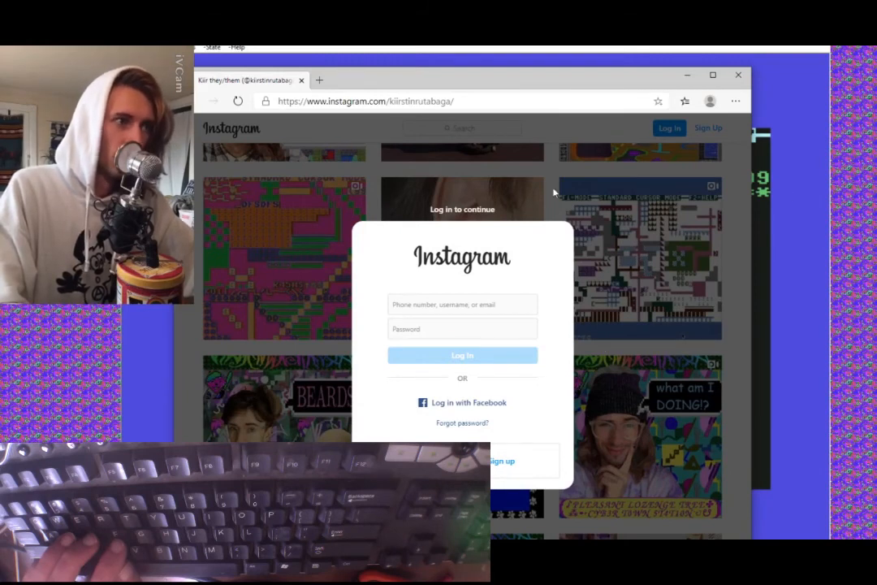